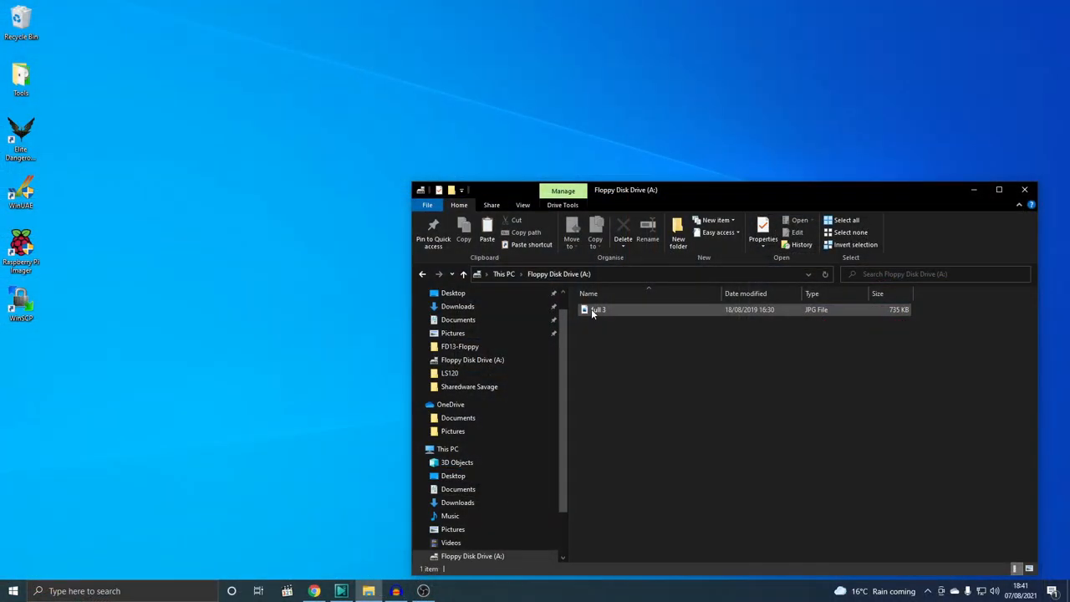
Select the 'full 3' image in the Floppy Disk Drive (A:) folder
{"action": "left_click", "coordinate": [596, 310]}
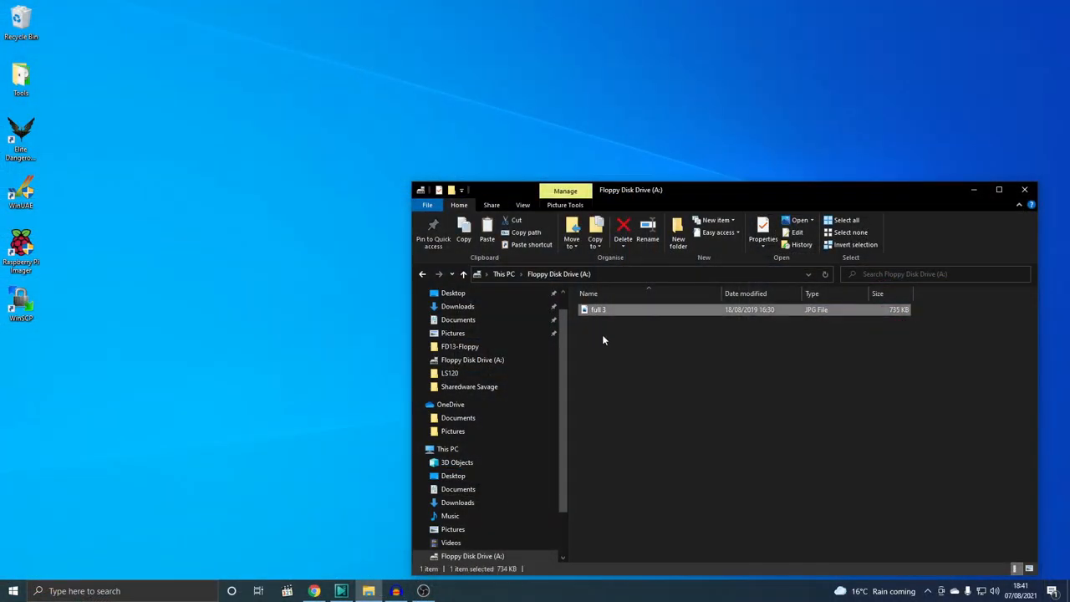
{"action": "mouse_move", "coordinate": [138, 303]}
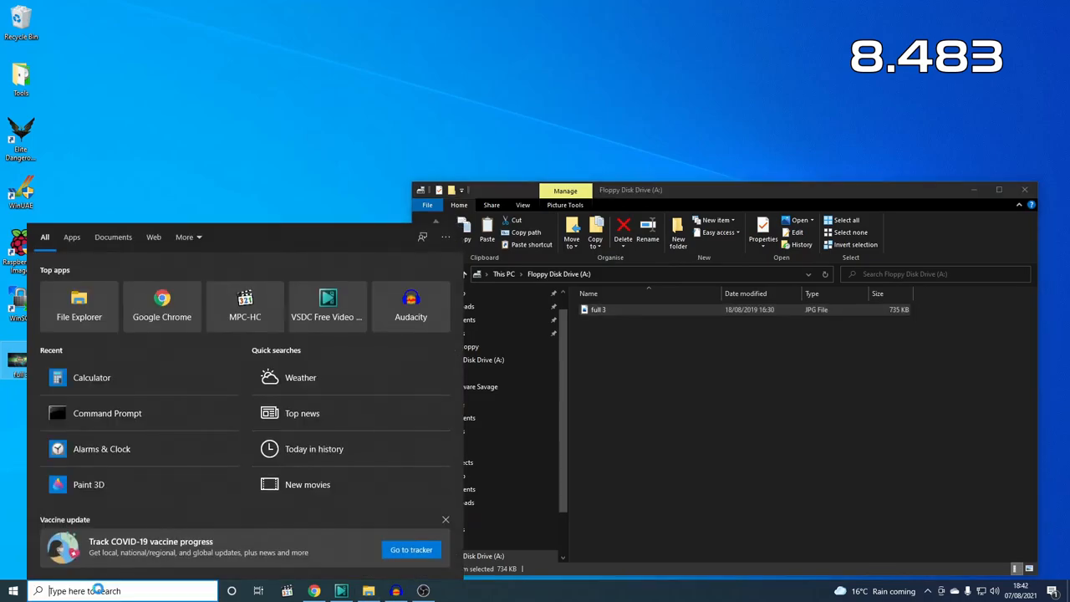
Launch Calculator from Recent and check the copied 'full 3' desktop icon's menu
{"action": "left_click", "coordinate": [92, 378]}
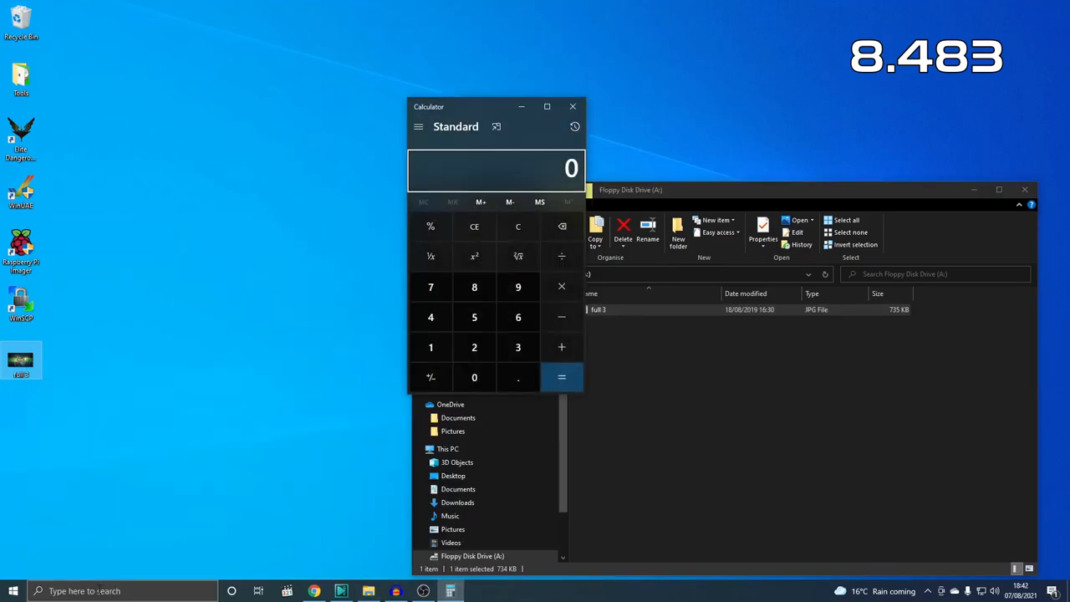
{"action": "right_click", "coordinate": [20, 358]}
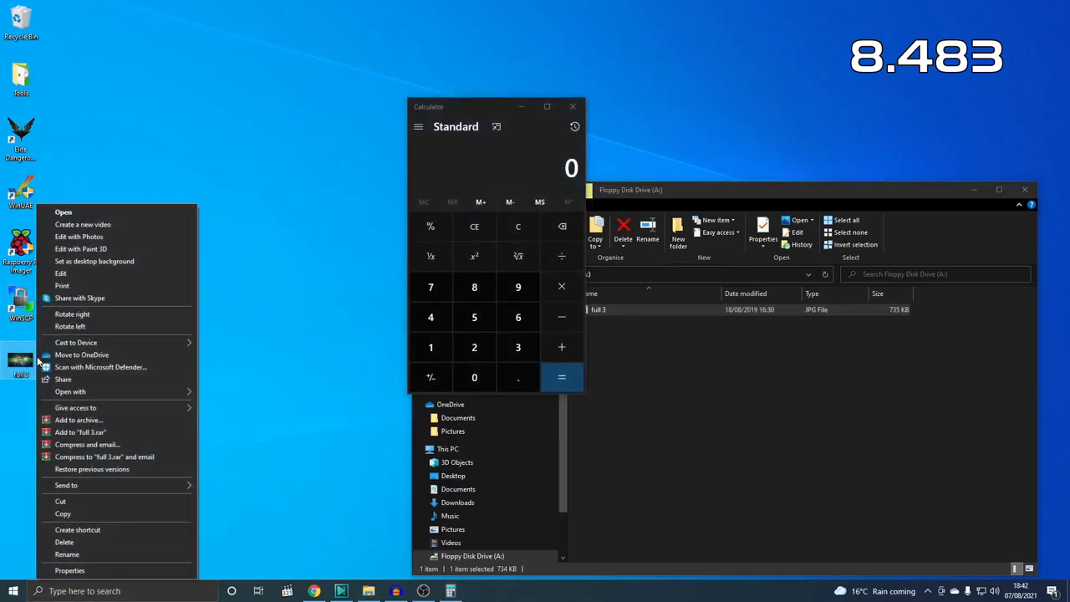
{"action": "left_click", "coordinate": [68, 571]}
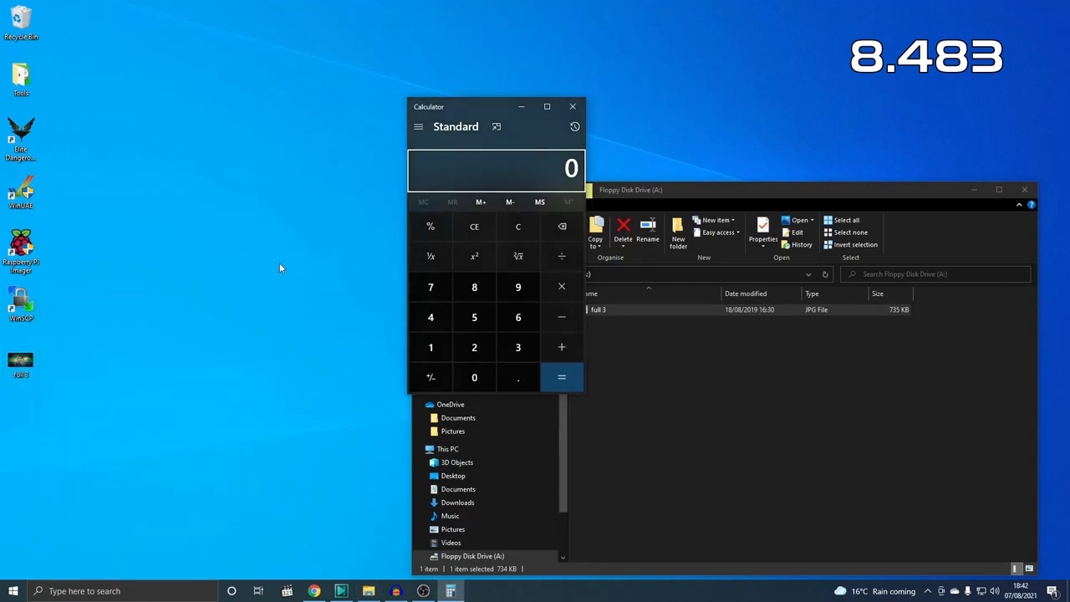
{"action": "left_click", "coordinate": [474, 287]}
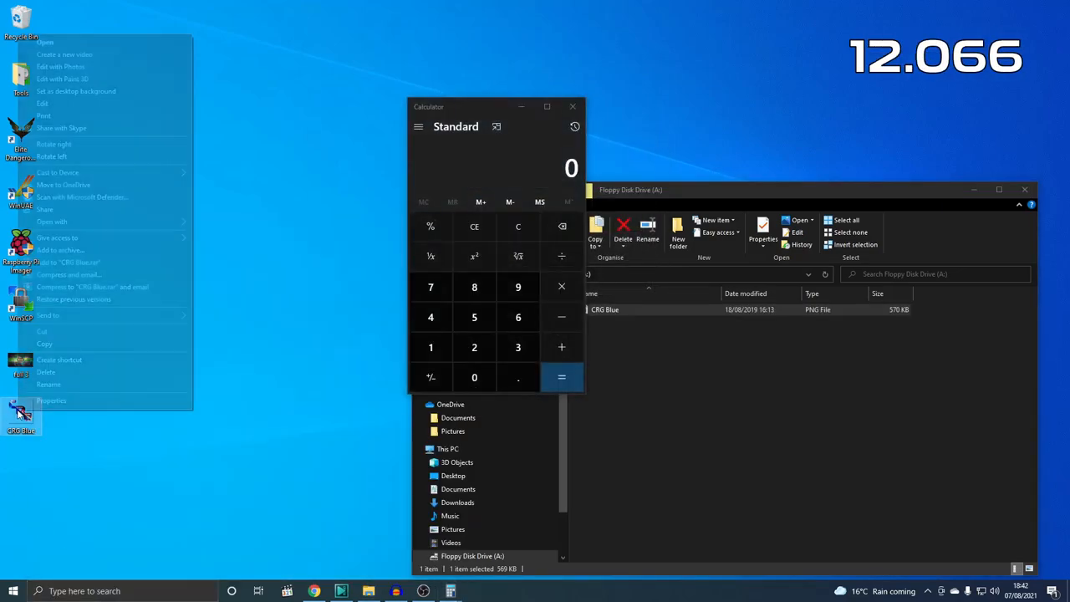
Compute 572 ÷ 12 in Calculator, giving 47.6666666666667
{"action": "left_click", "coordinate": [50, 400]}
{"action": "type", "text": "12"}
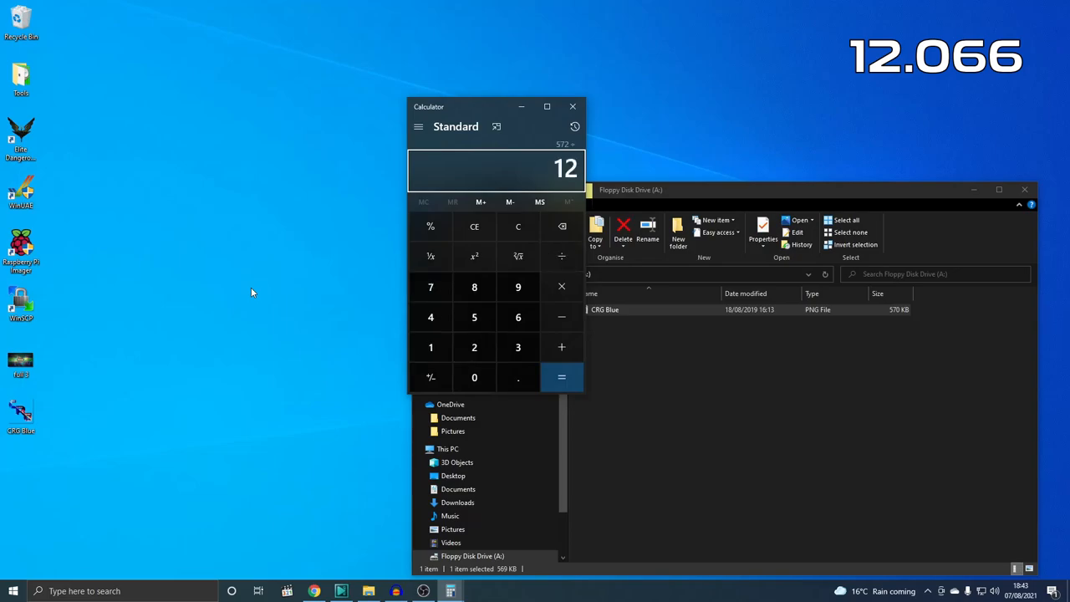
{"action": "left_click", "coordinate": [561, 377]}
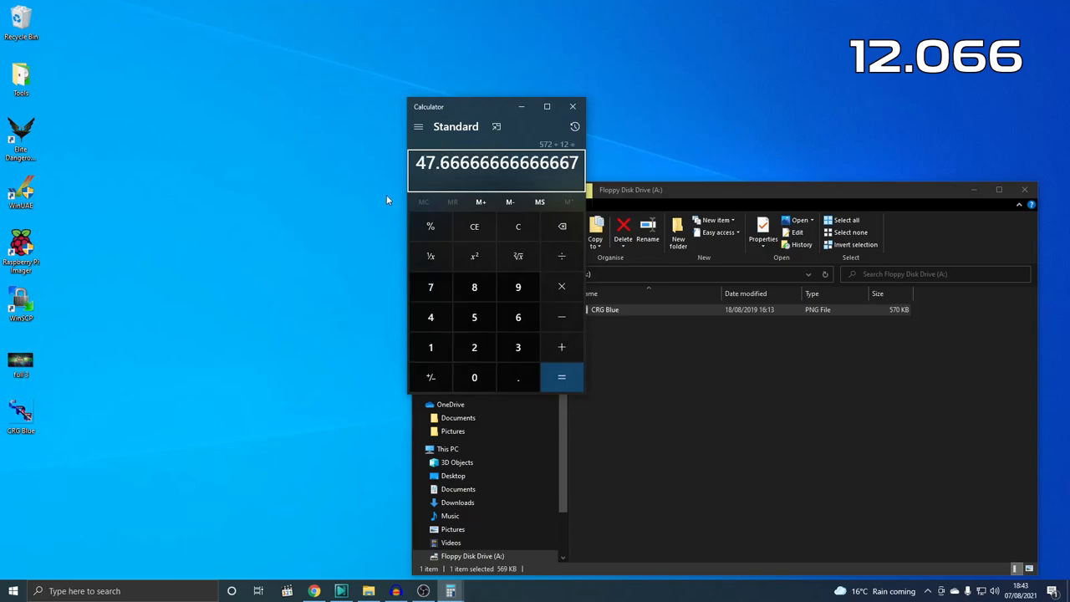